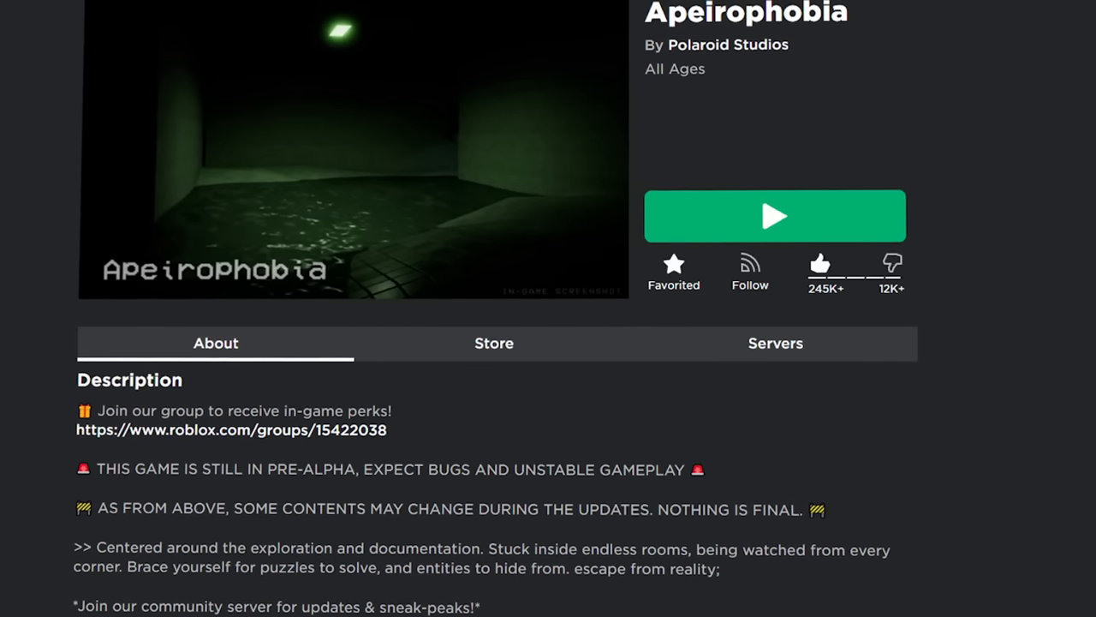
# Switch from the Roblox Apeirophobia page to the VLC window playing glitches.mp4.
pyautogui.click(774, 216)
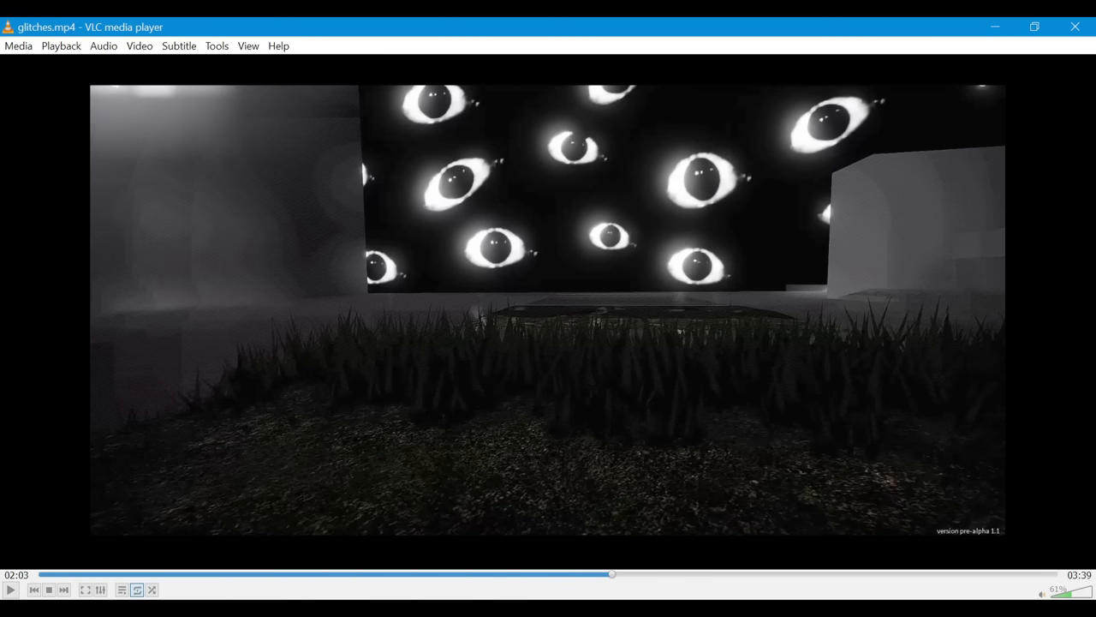
pyautogui.click(10, 589)
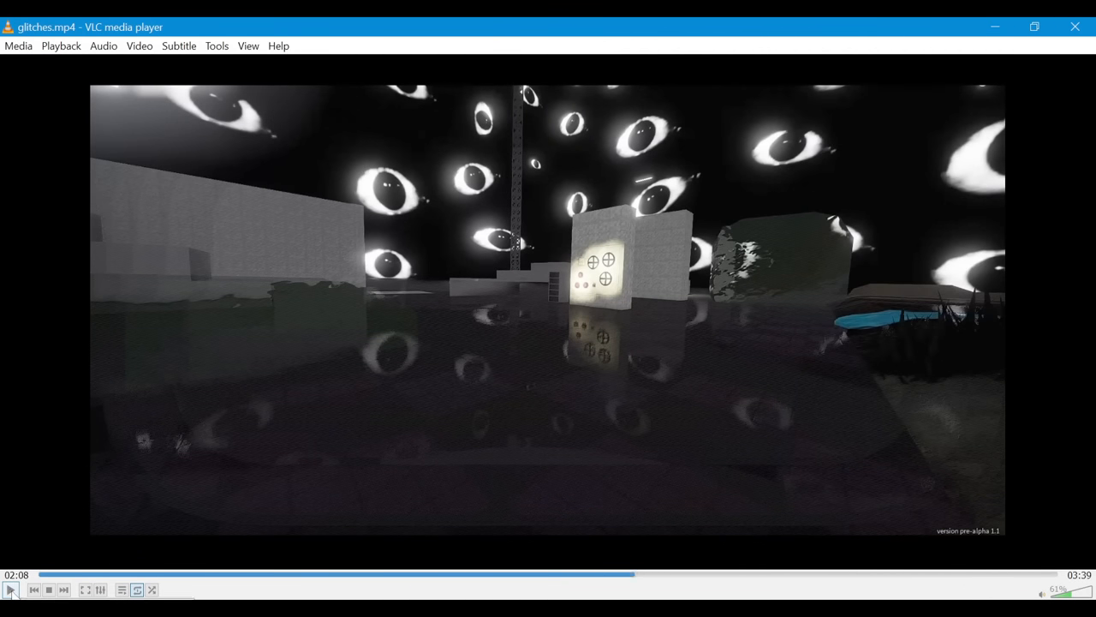
pyautogui.click(10, 589)
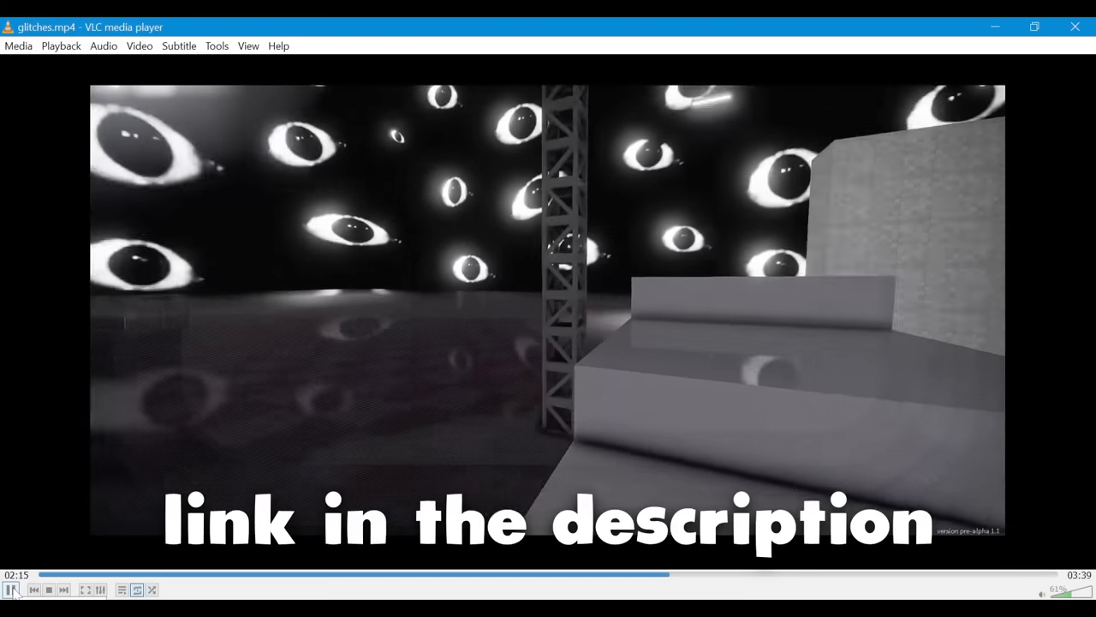
pyautogui.click(12, 589)
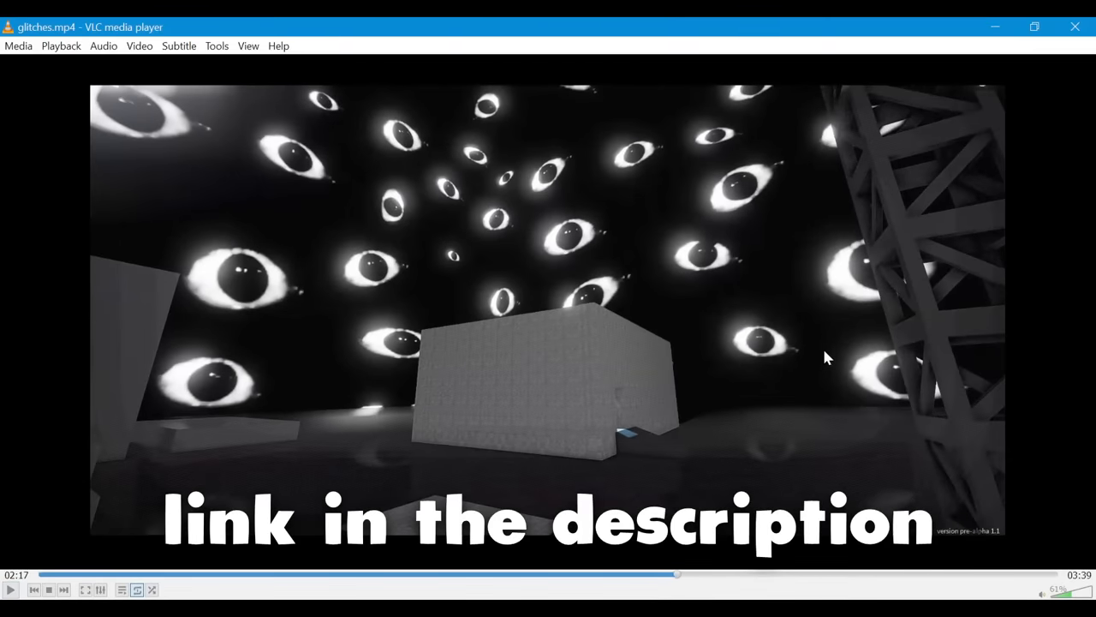
pyautogui.moveTo(677, 576)
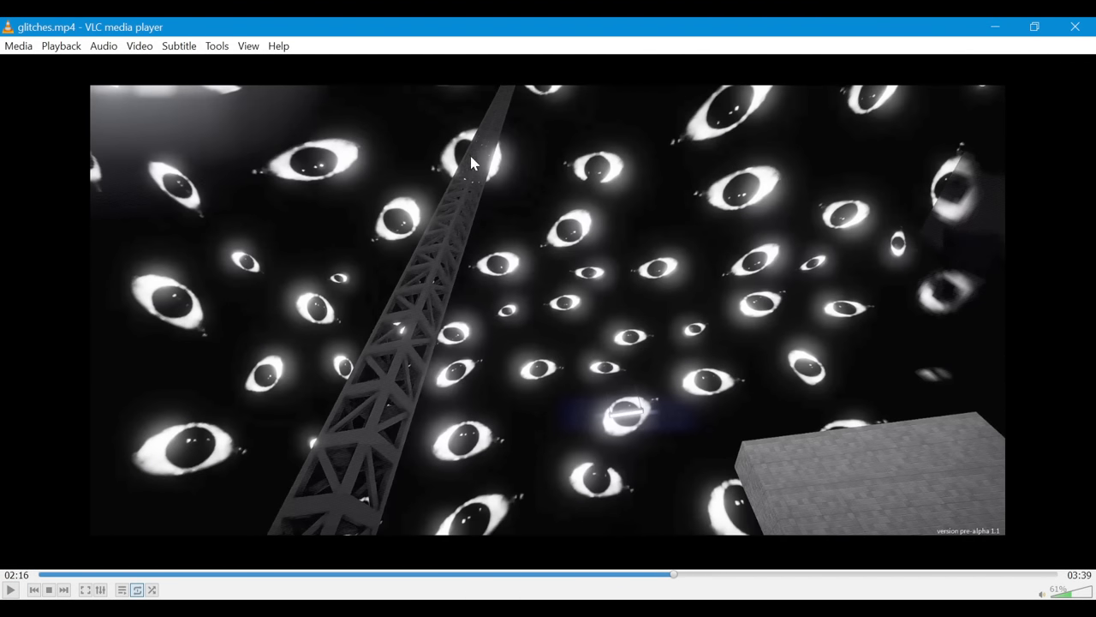
pyautogui.moveTo(374, 462)
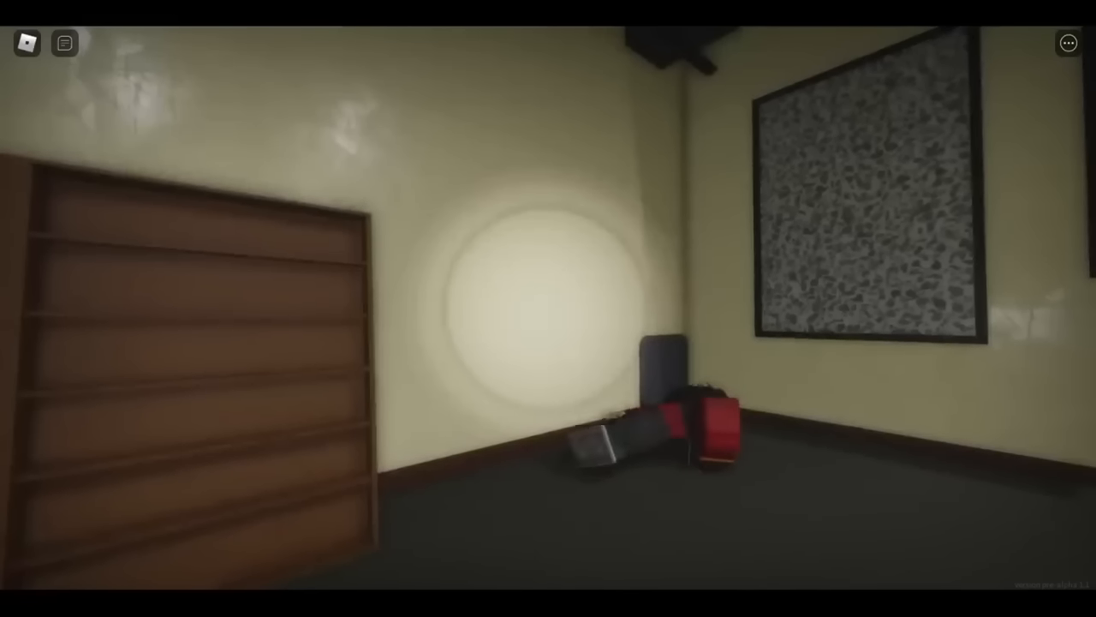
pyautogui.press('b')
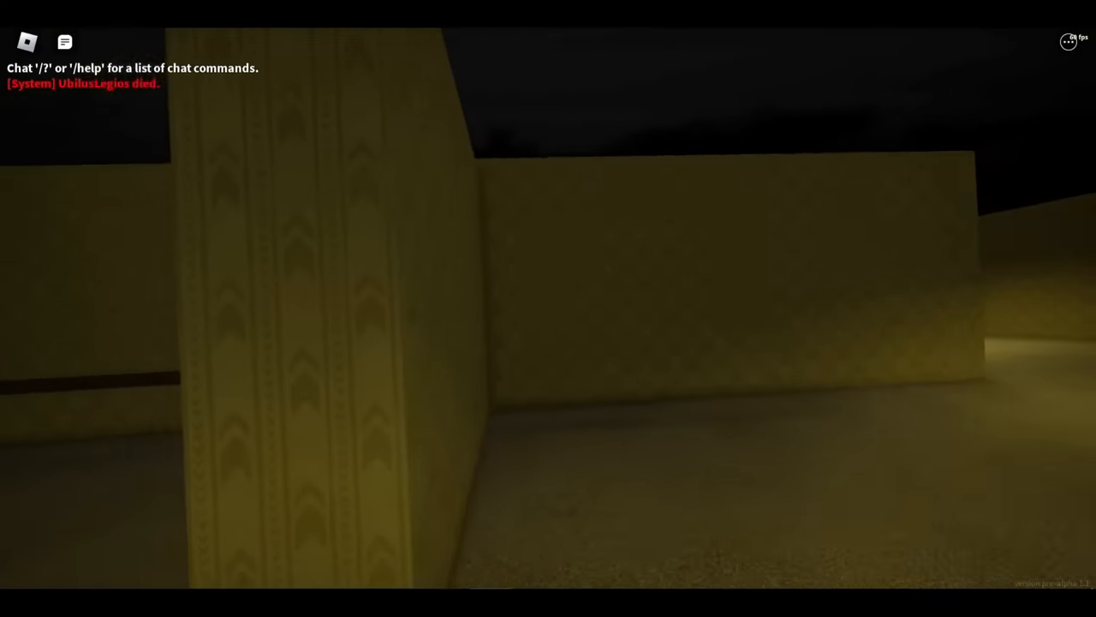
pyautogui.press('b')
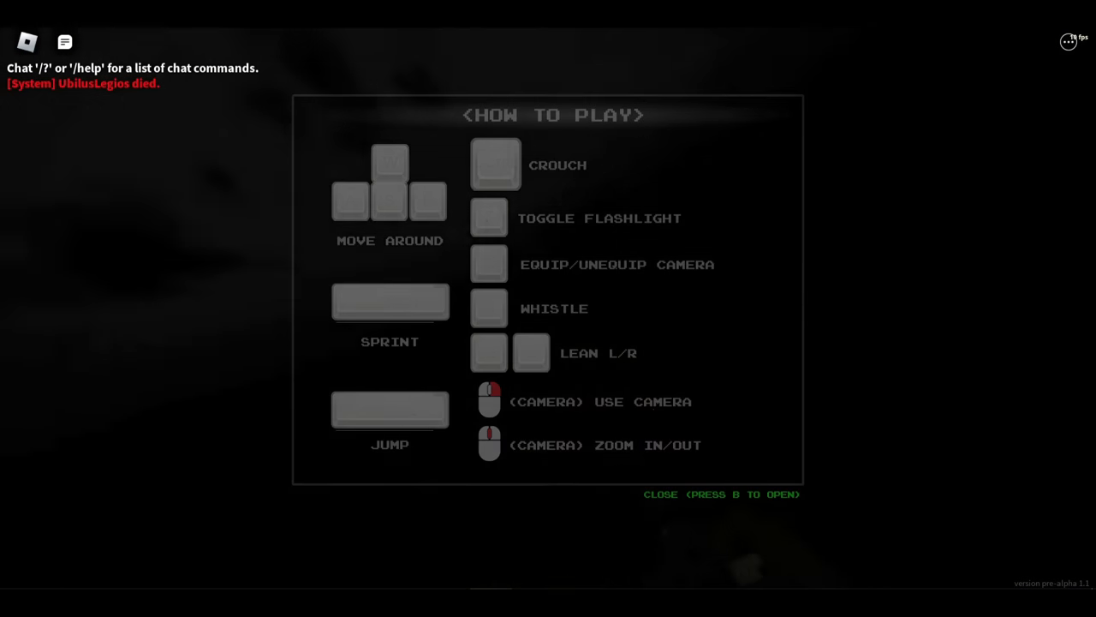
pyautogui.press('b')
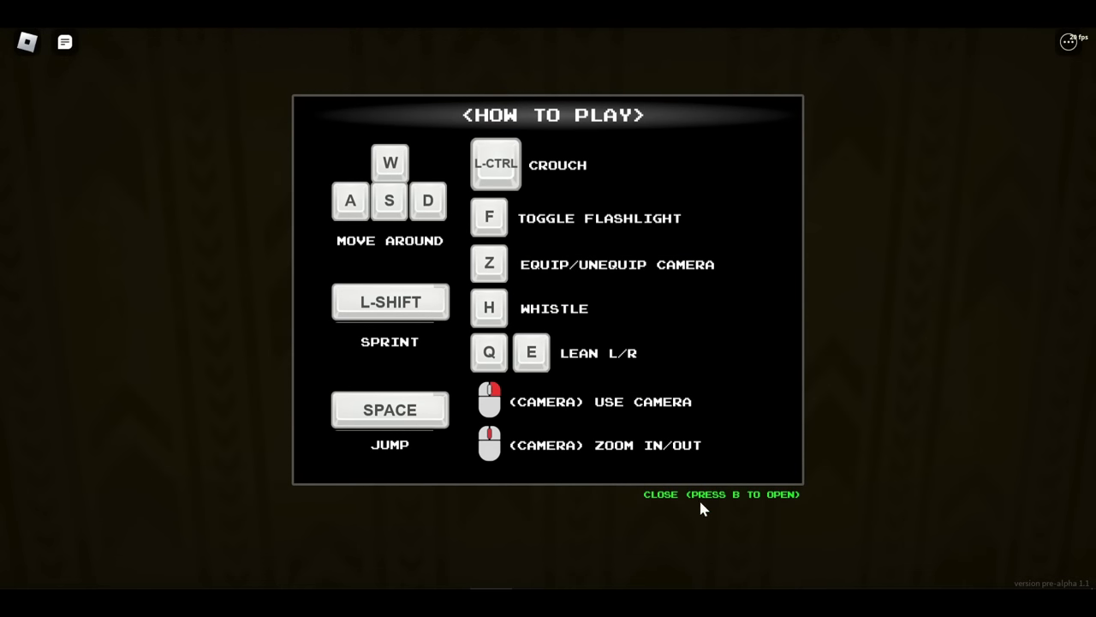
pyautogui.press('b')
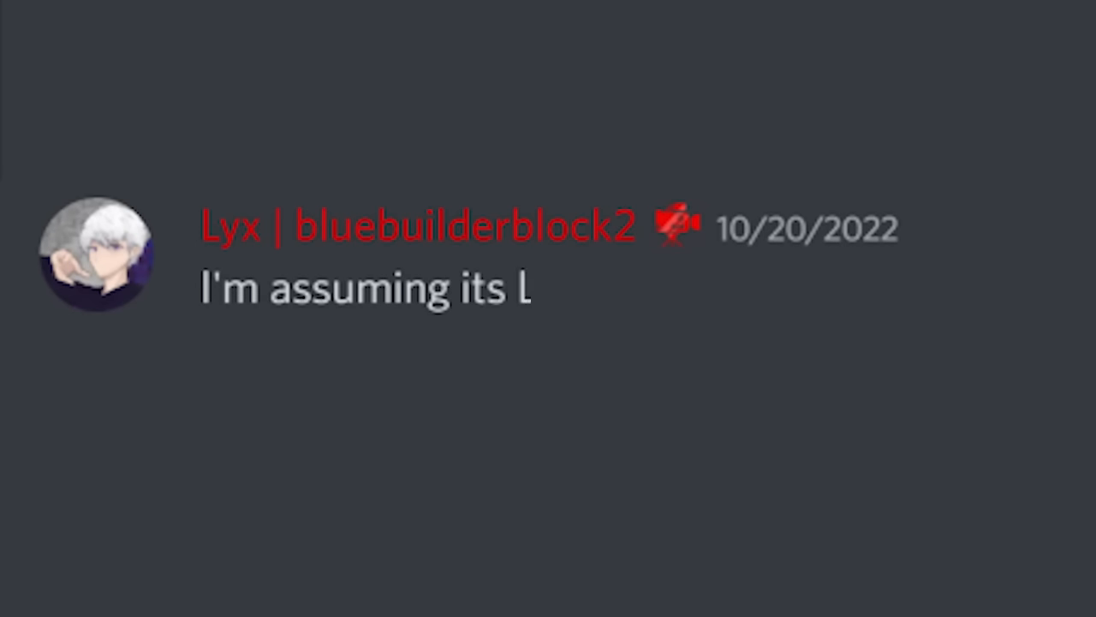
pyautogui.write('evel 16 because the Howl')
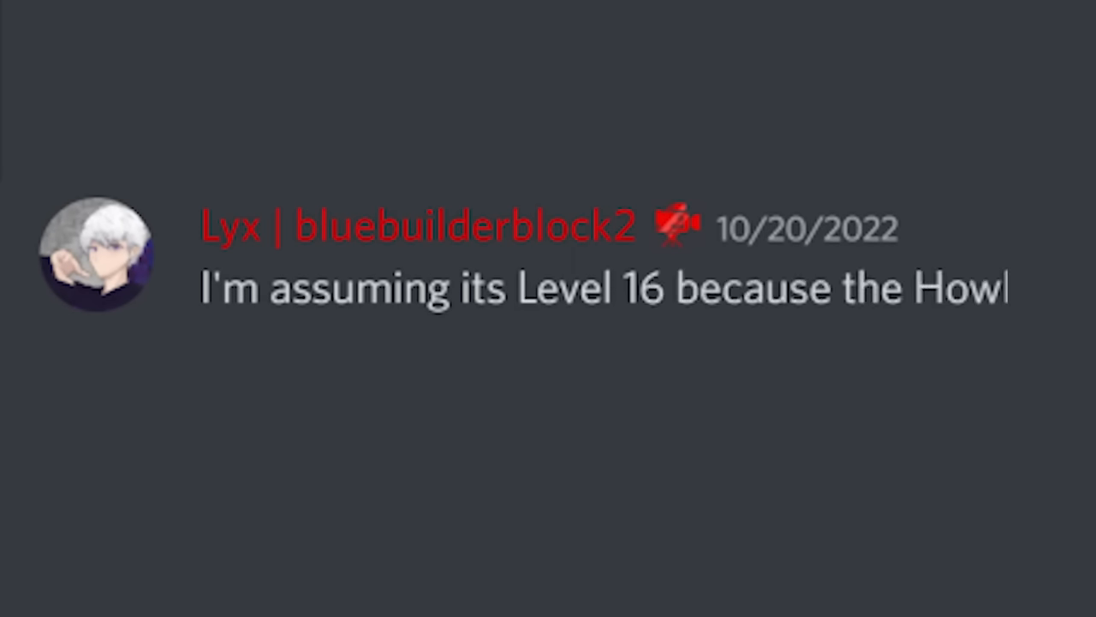